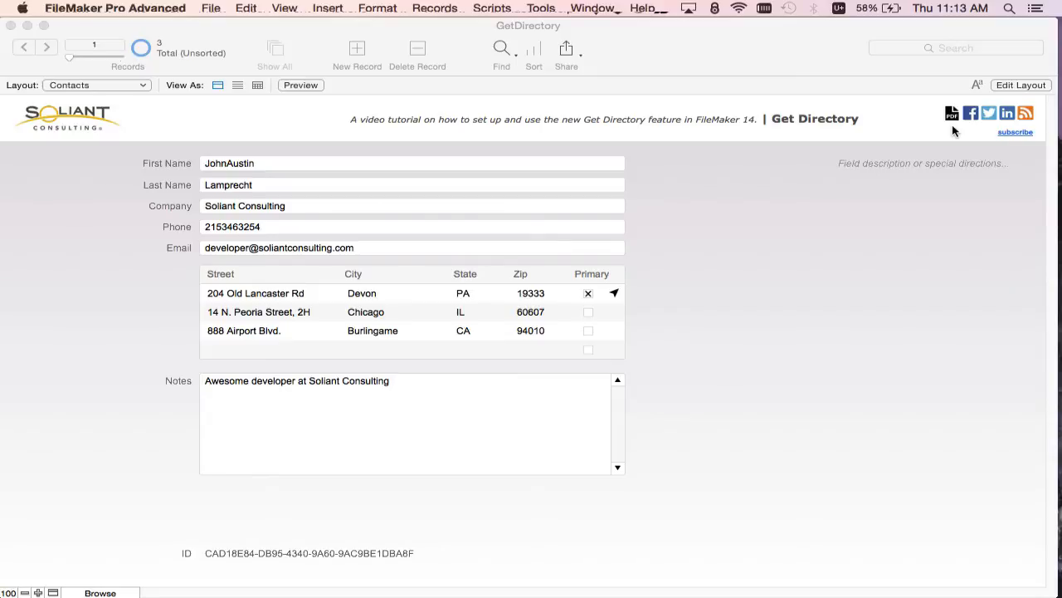
pyautogui.moveTo(963, 193)
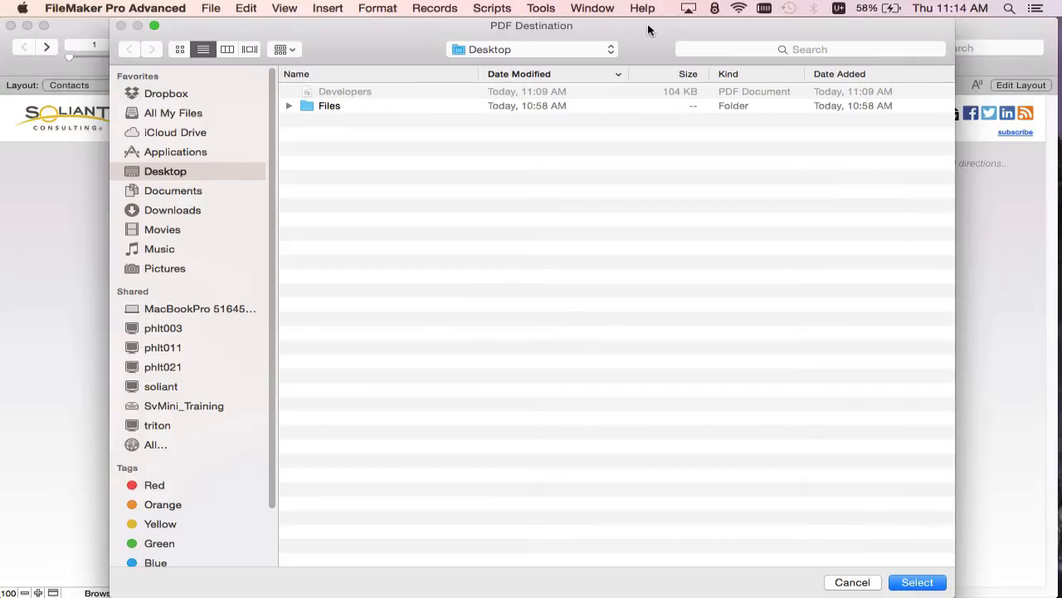
pyautogui.moveTo(642, 63)
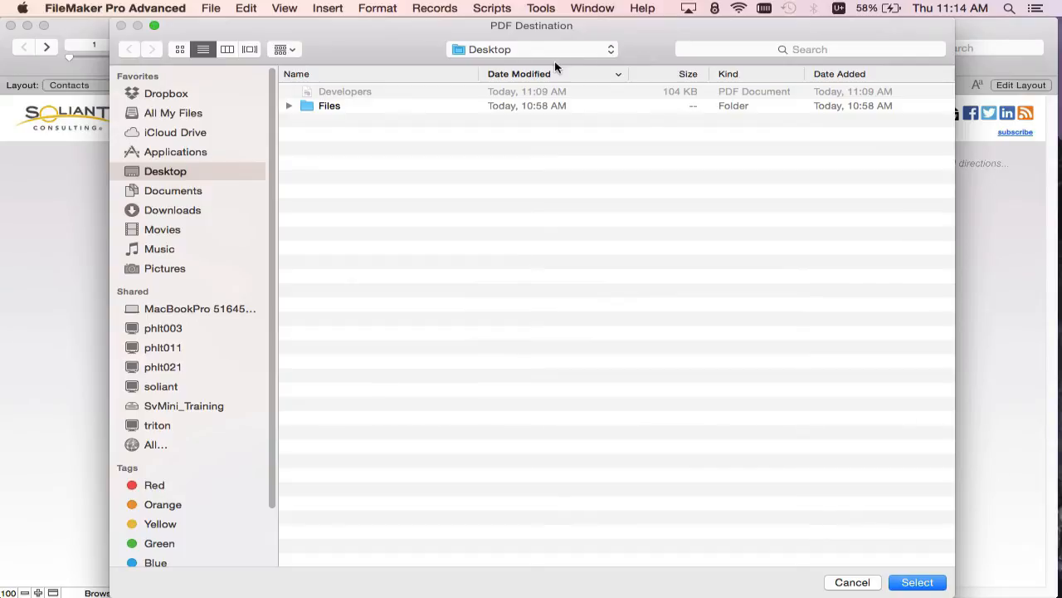
pyautogui.moveTo(531, 68)
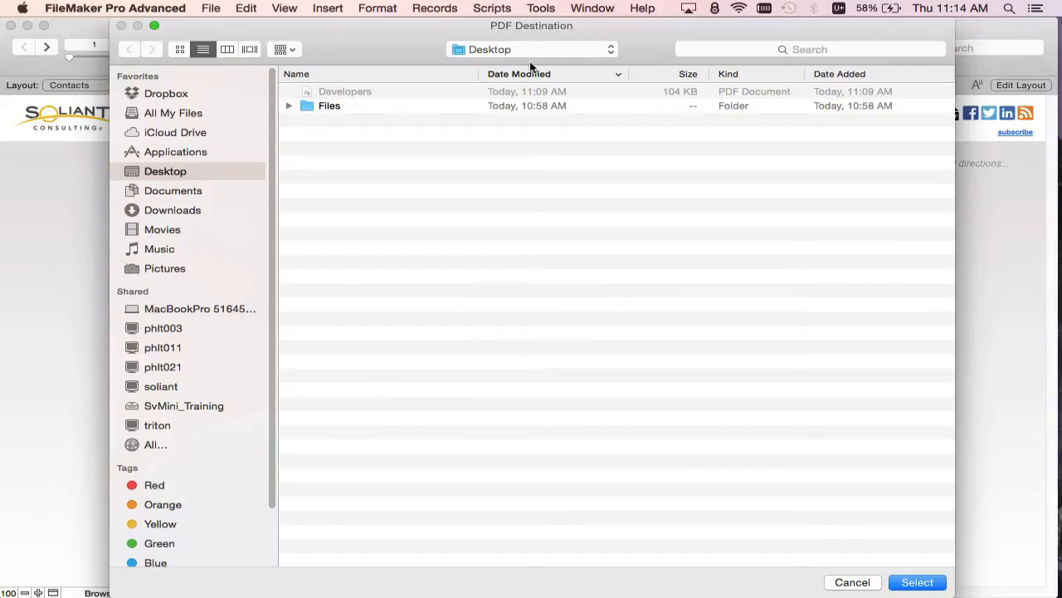
pyautogui.moveTo(211, 141)
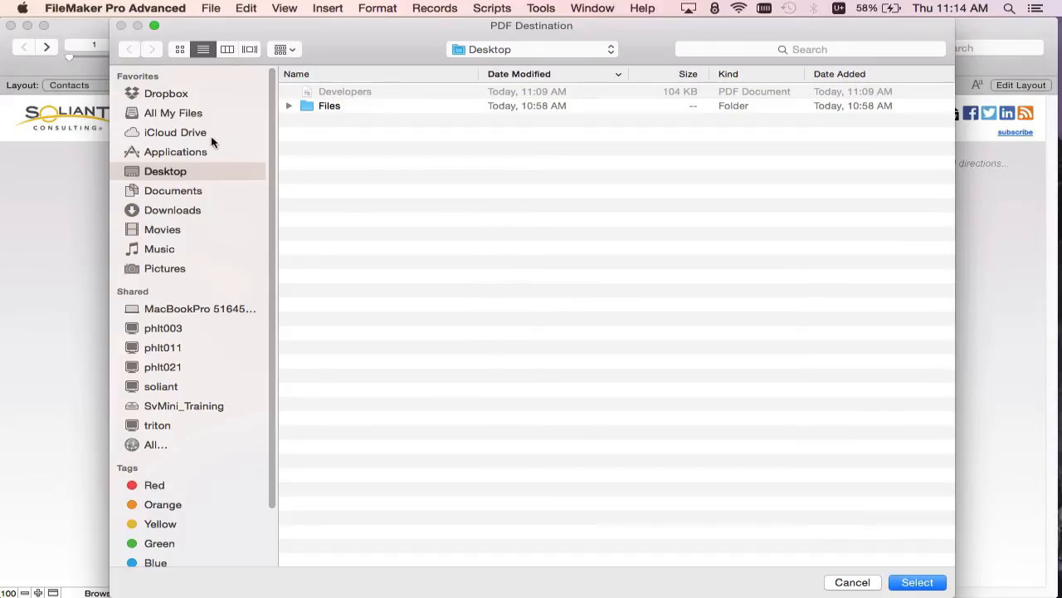
pyautogui.moveTo(473, 139)
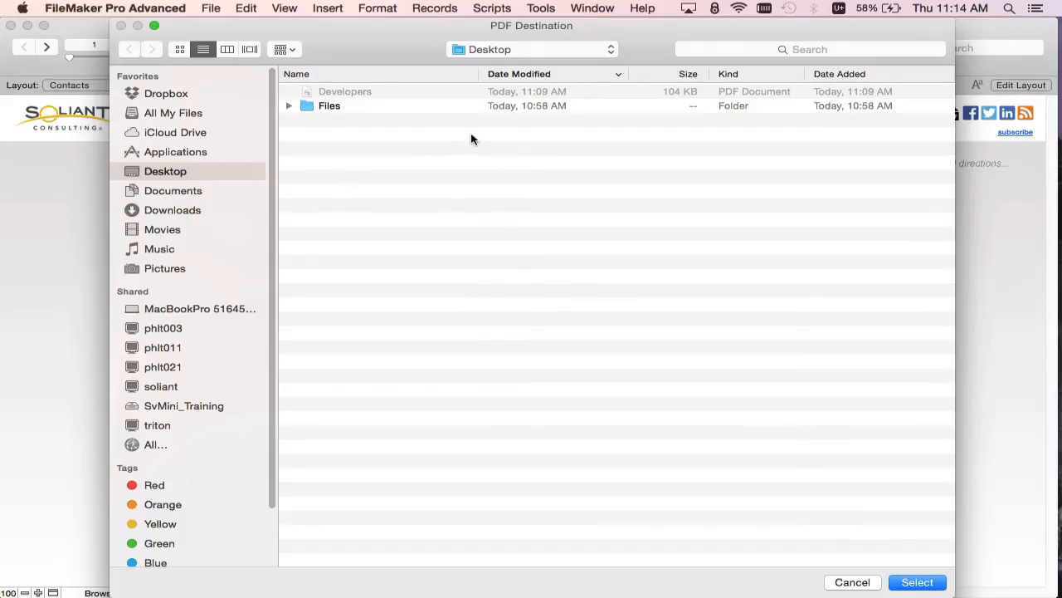
pyautogui.moveTo(671, 485)
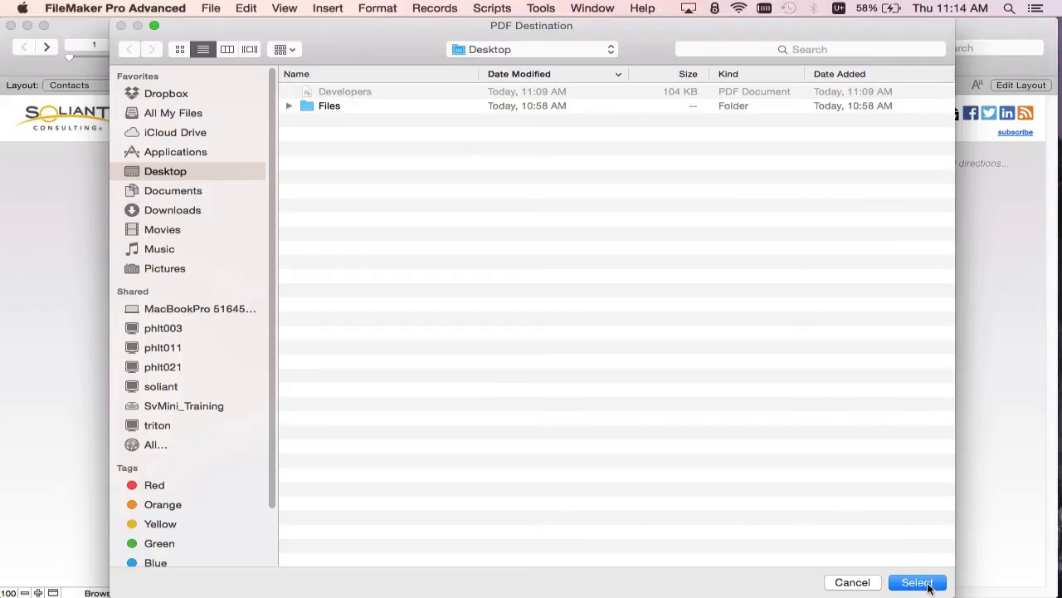
# - Confirm Desktop as the destination folder for the contacts PDF
pyautogui.click(917, 582)
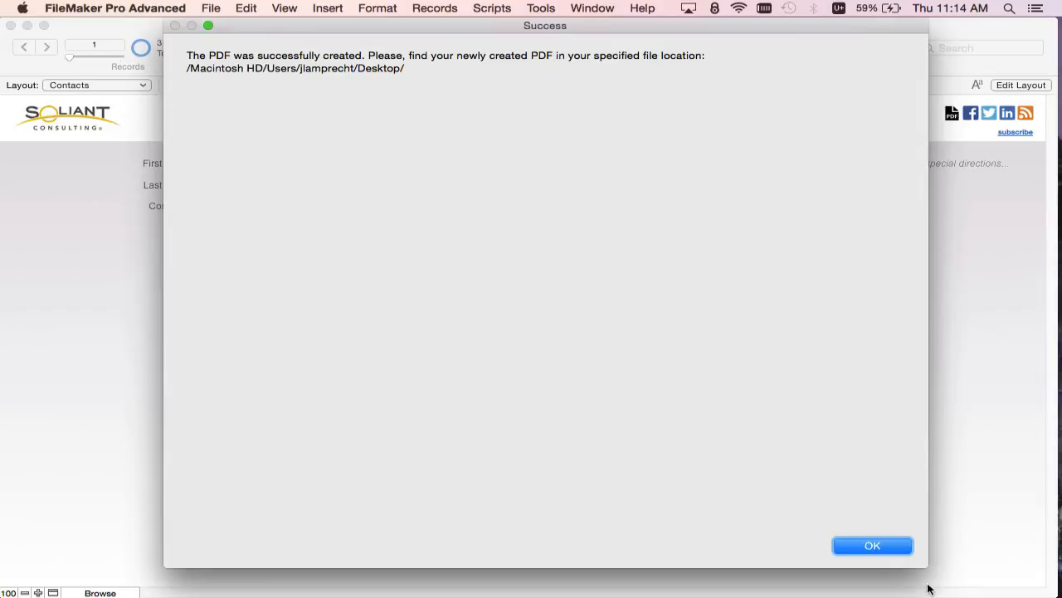
pyautogui.moveTo(218, 106)
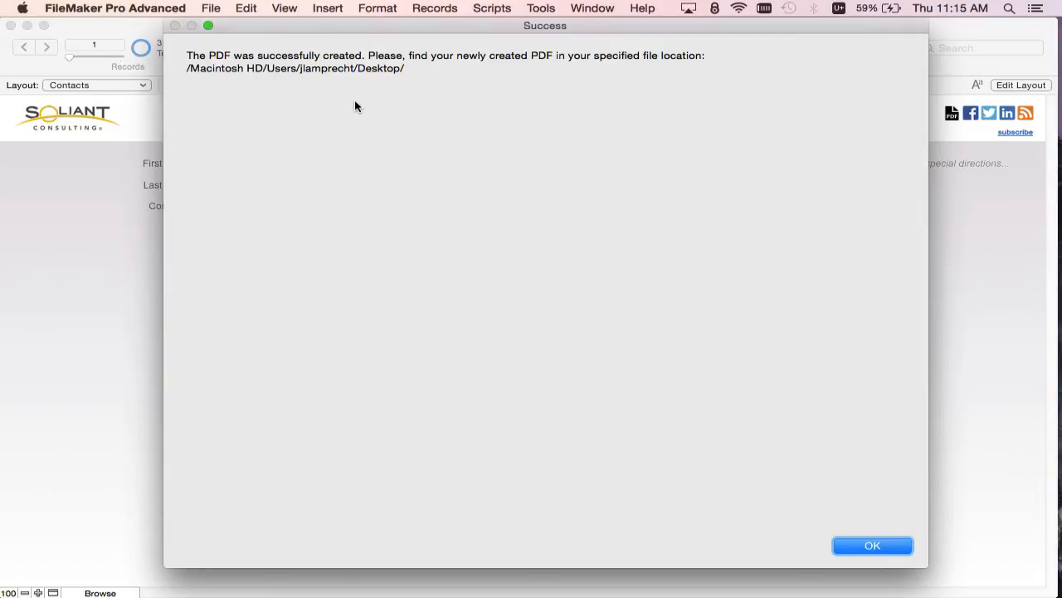
# - Dismiss the Success dialog confirming the PDF was saved on the Desktop
pyautogui.click(873, 545)
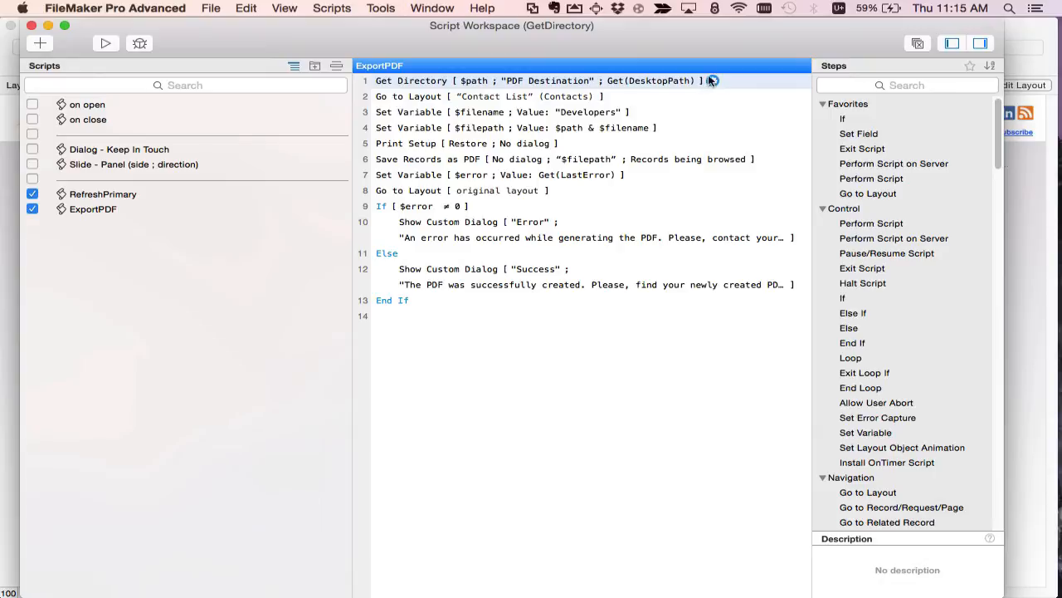
pyautogui.click(712, 81)
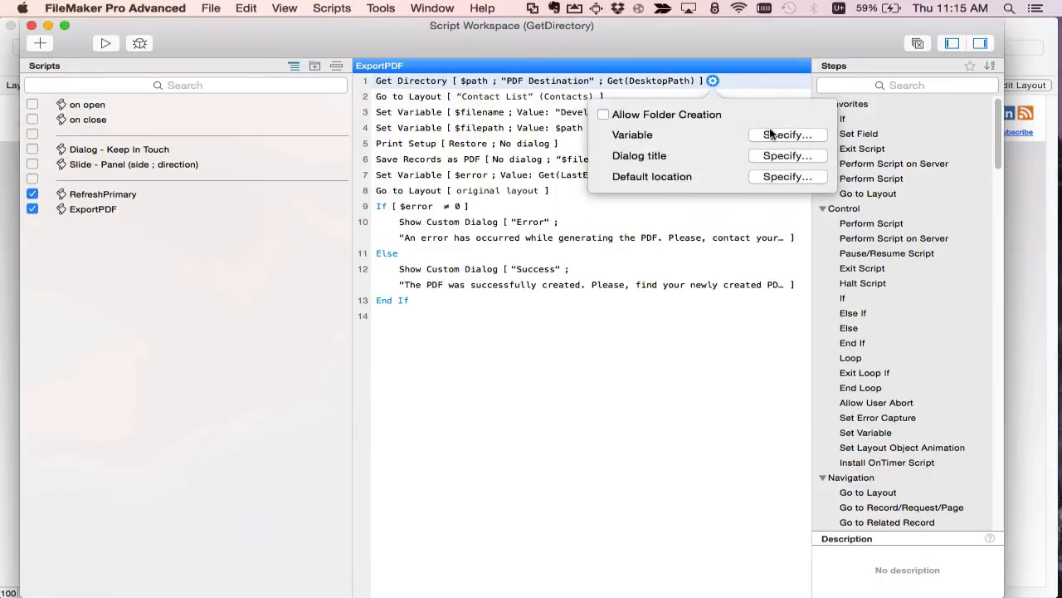
pyautogui.moveTo(771, 135)
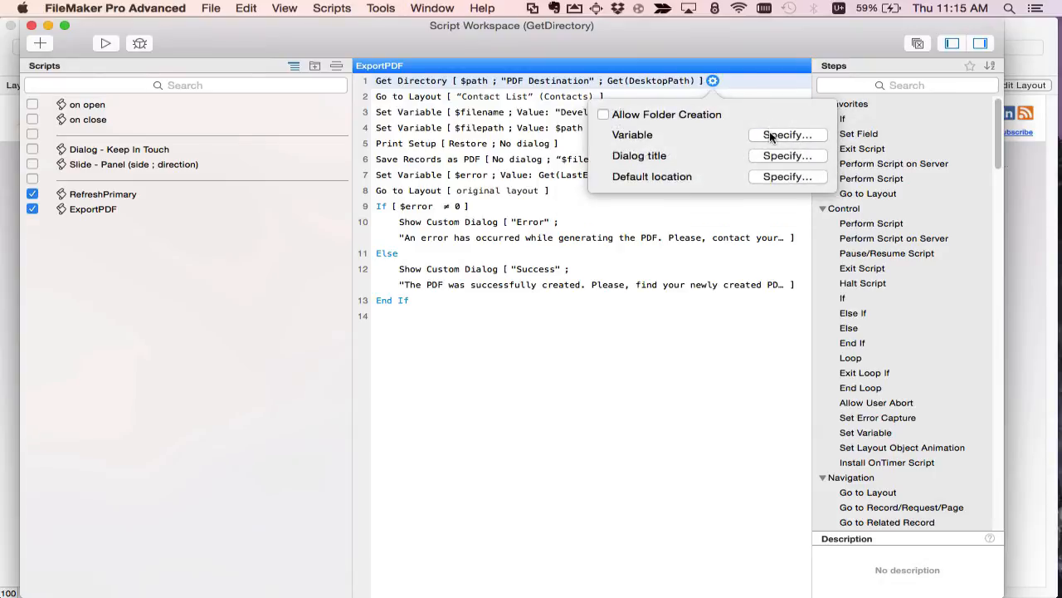
pyautogui.moveTo(670, 129)
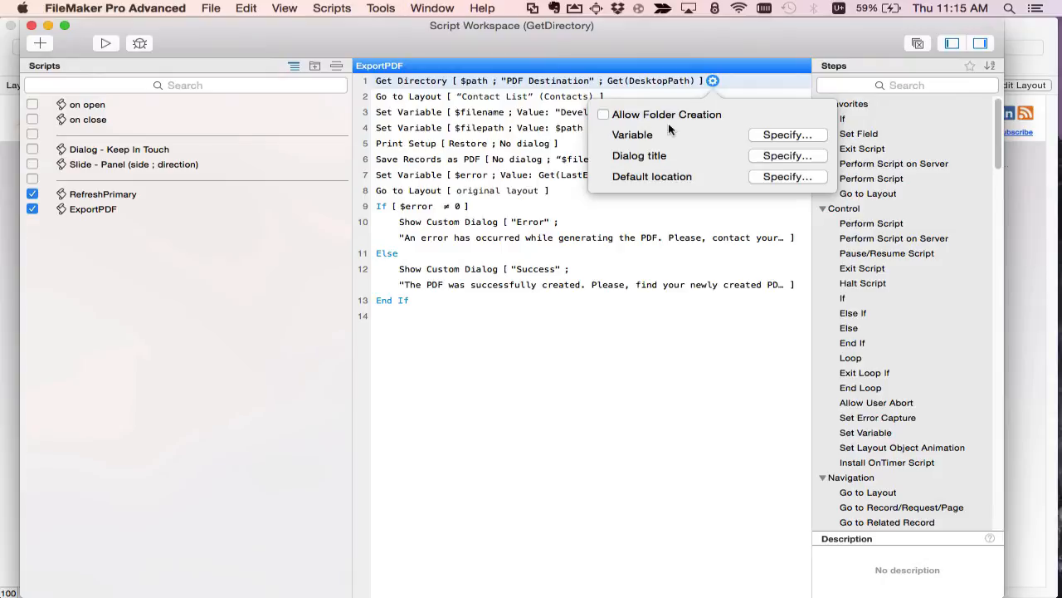
pyautogui.moveTo(672, 129)
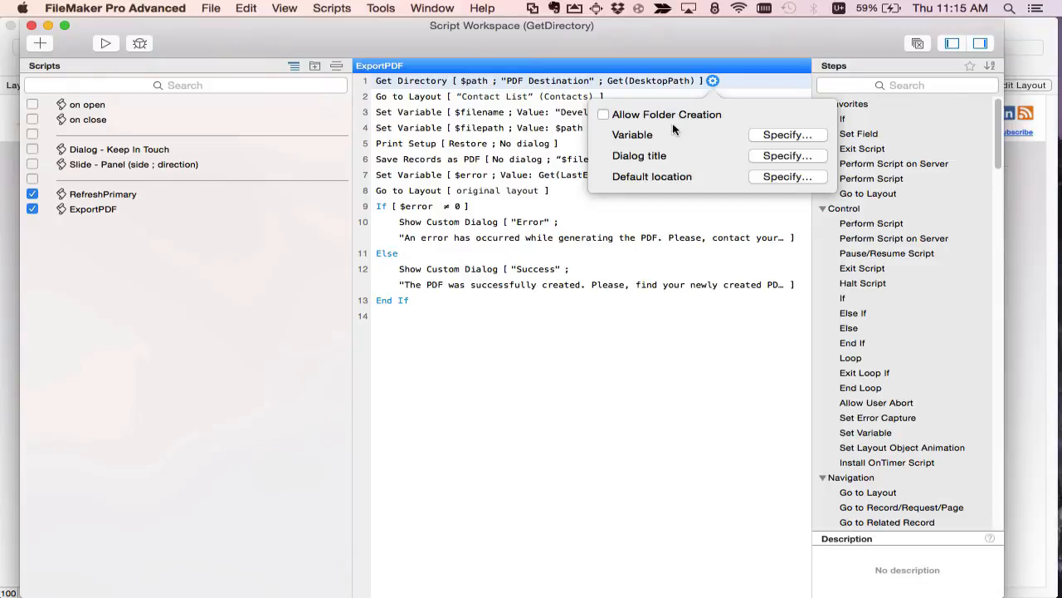
pyautogui.moveTo(629, 146)
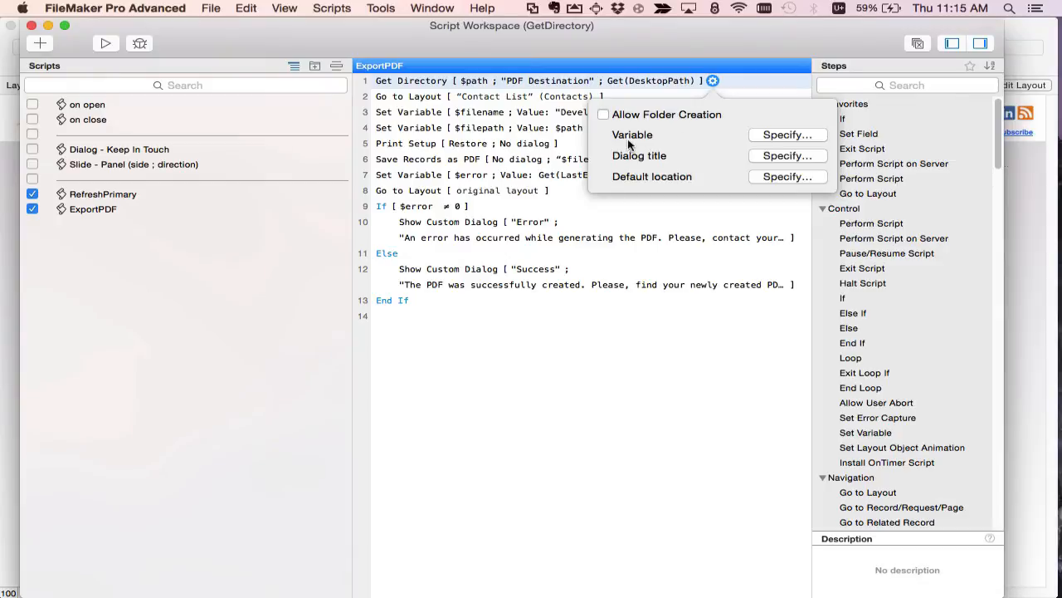
pyautogui.click(787, 135)
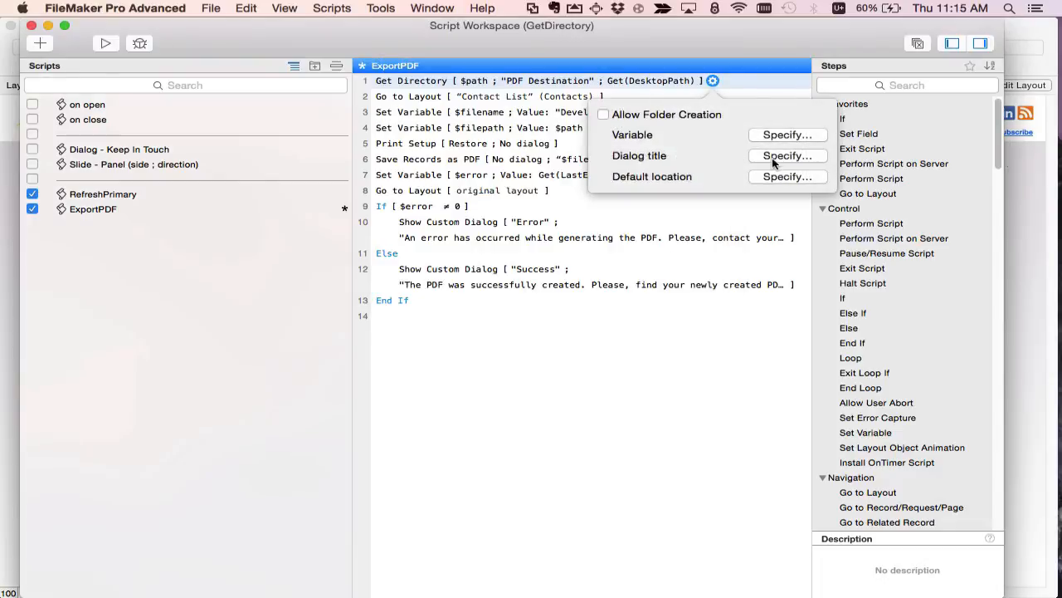
pyautogui.click(786, 156)
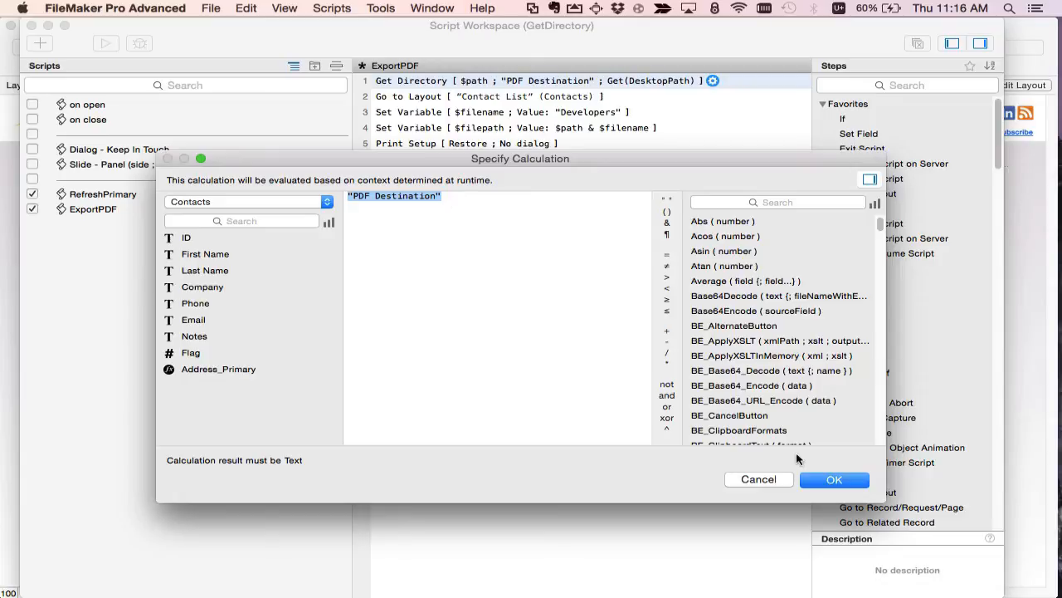
pyautogui.click(833, 479)
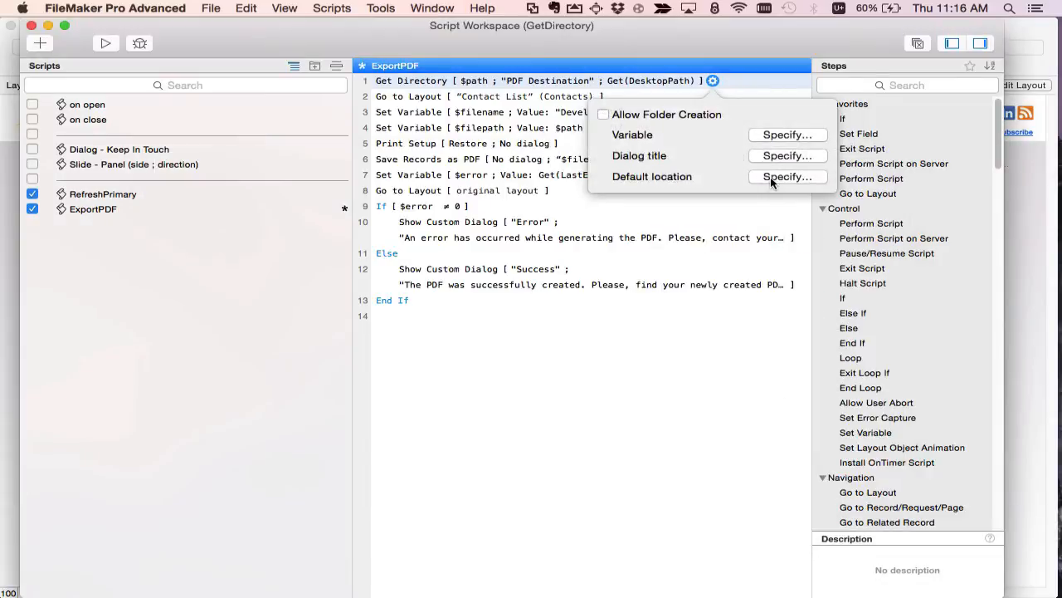
pyautogui.click(786, 176)
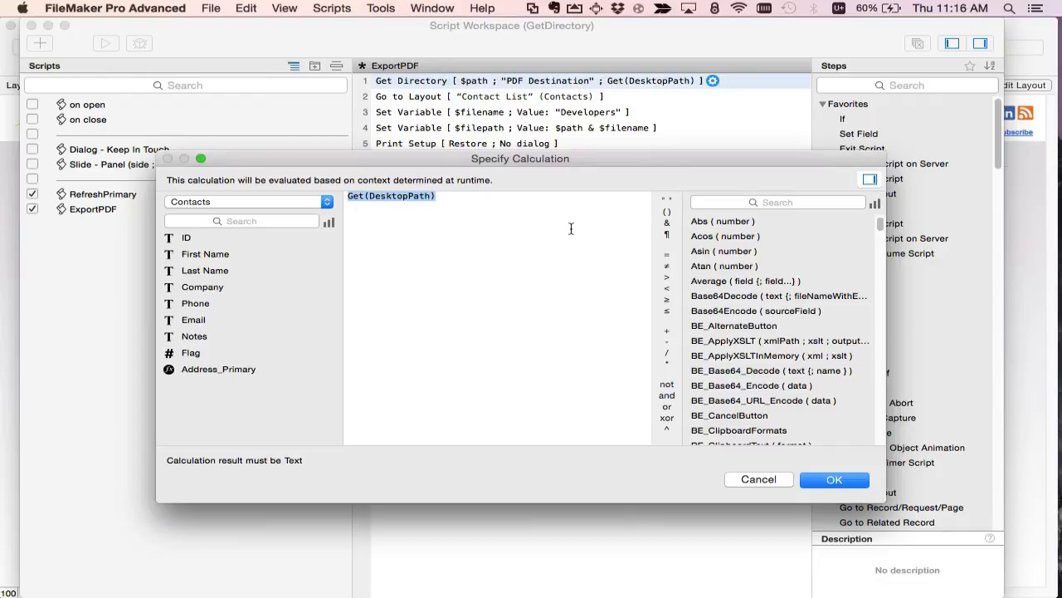
pyautogui.moveTo(493, 274)
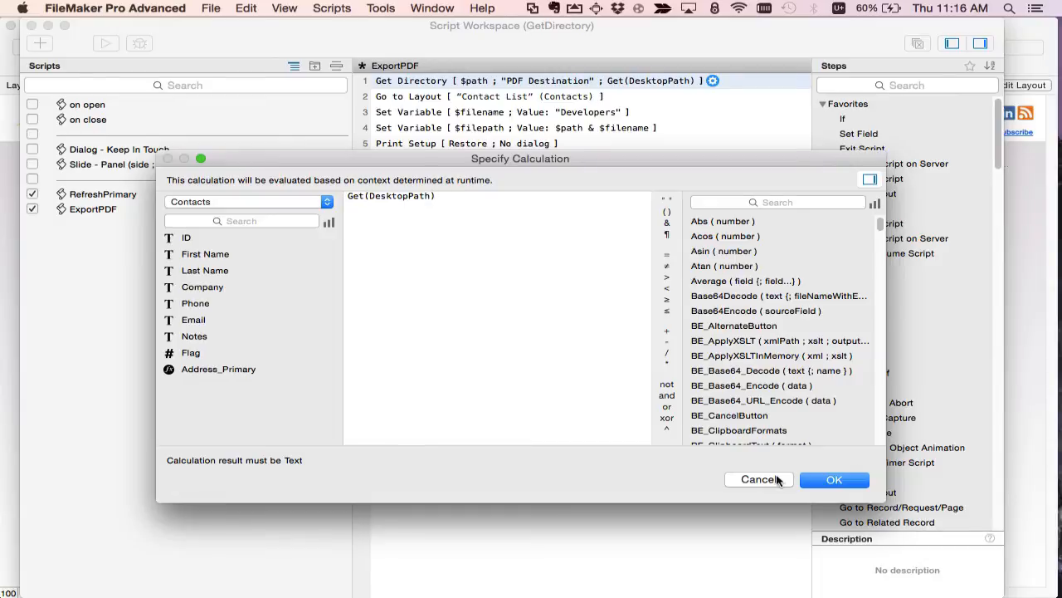
pyautogui.click(834, 480)
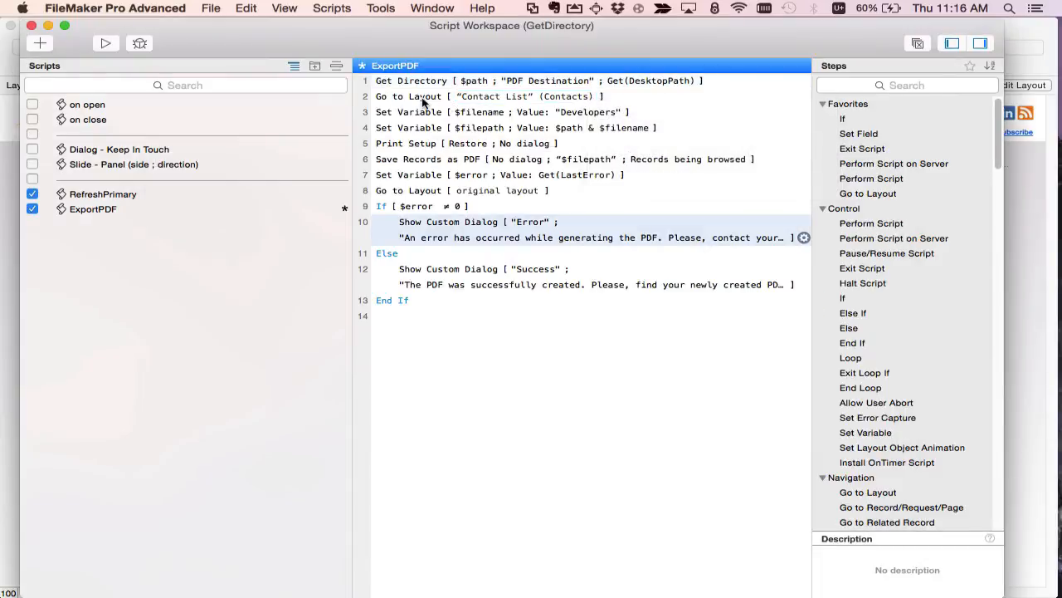
# - Review the Go to Layout, Save Records as PDF and error-message steps, then close Script Workspace
pyautogui.click(524, 96)
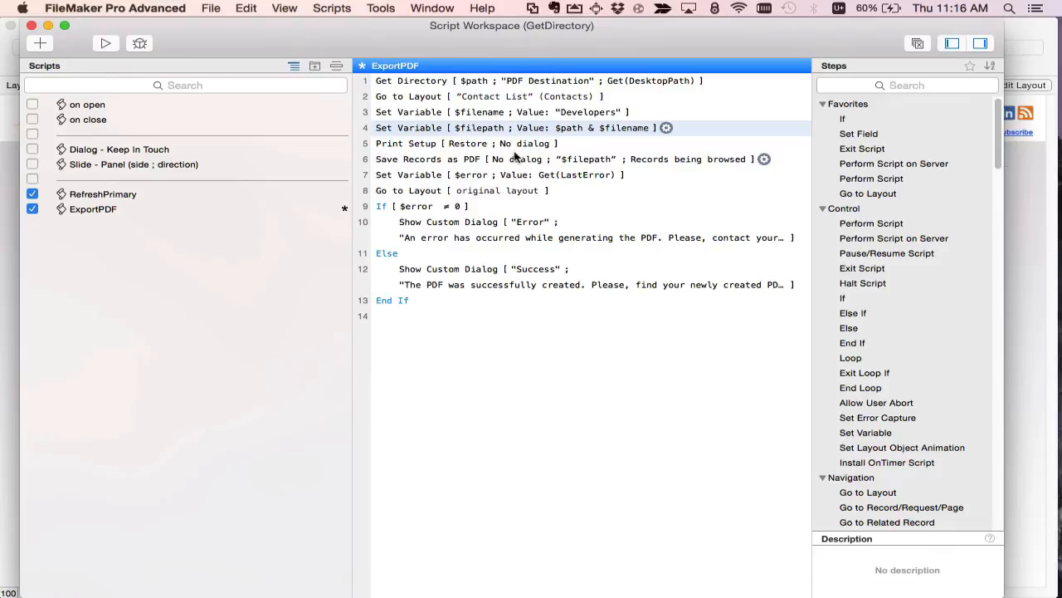
pyautogui.click(465, 142)
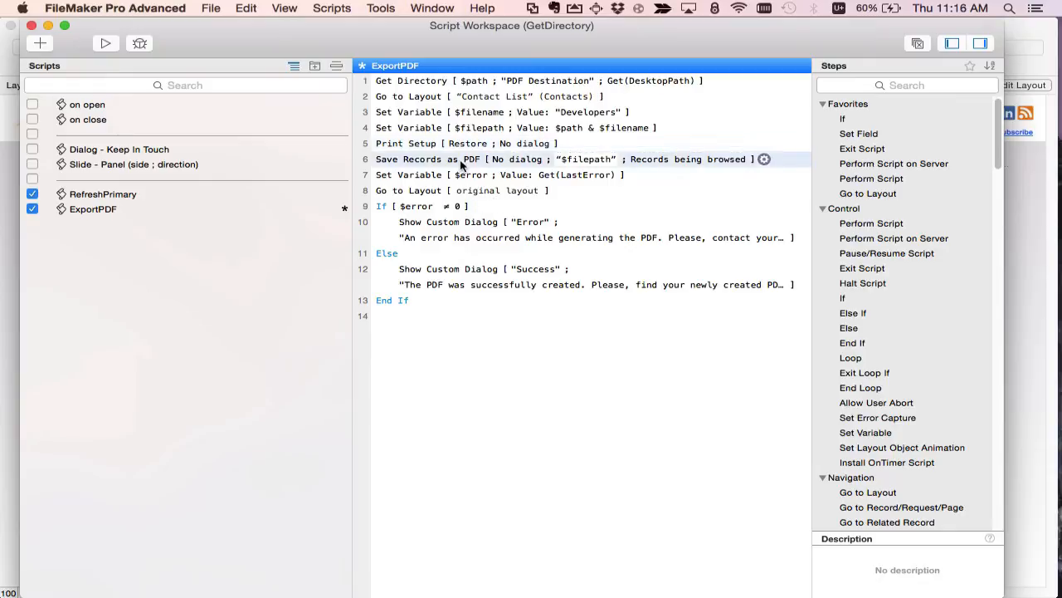
pyautogui.moveTo(514, 170)
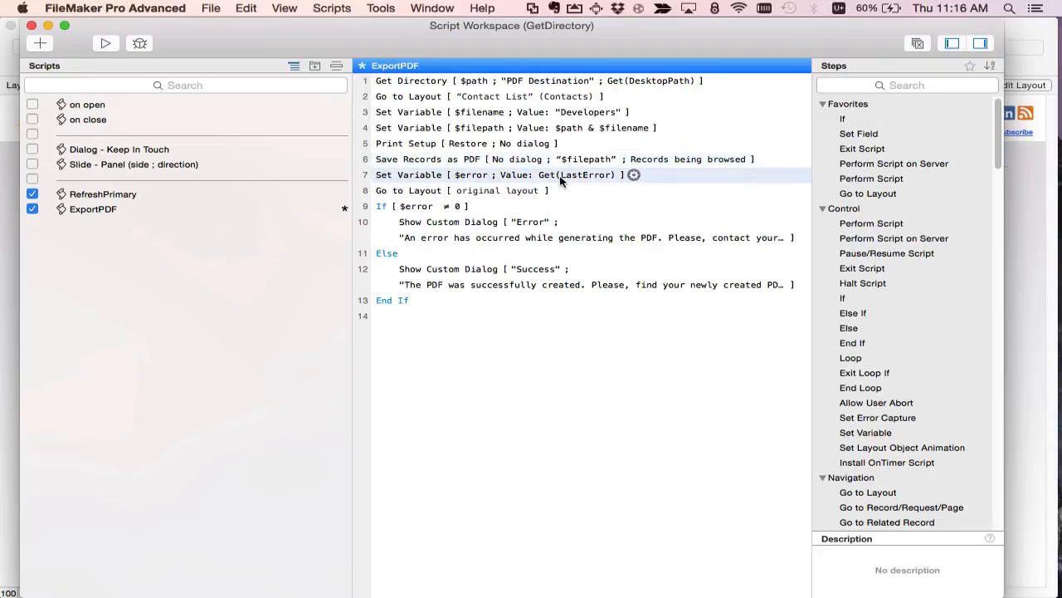
pyautogui.click(497, 190)
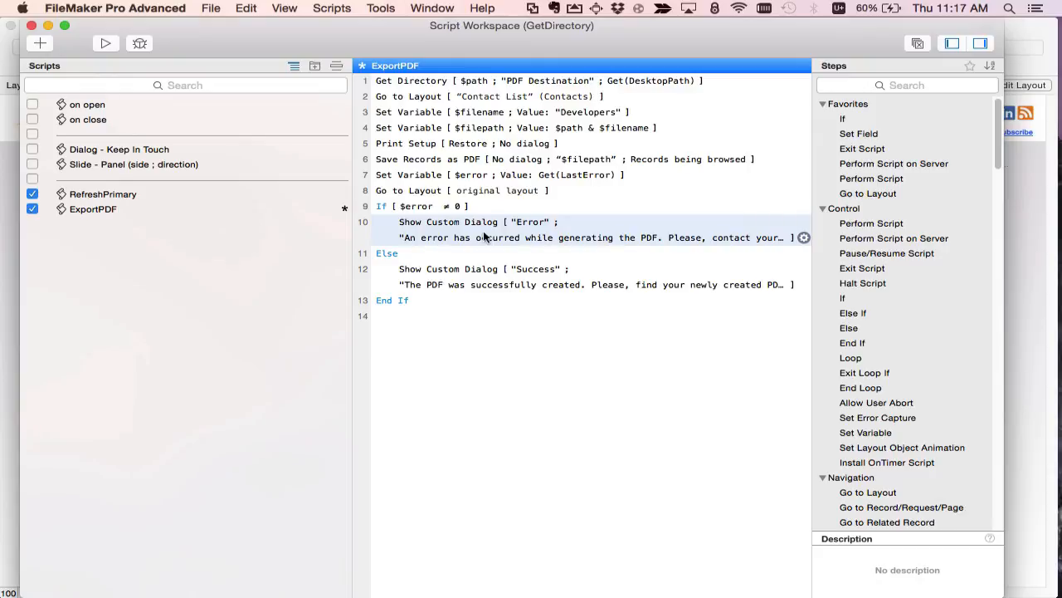
pyautogui.moveTo(431, 276)
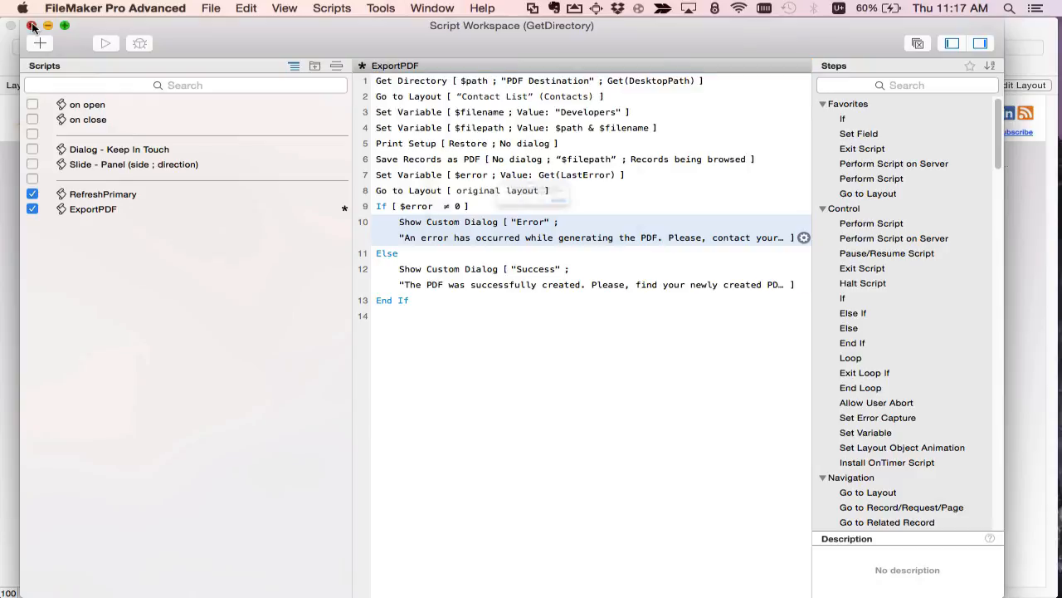
pyautogui.click(32, 25)
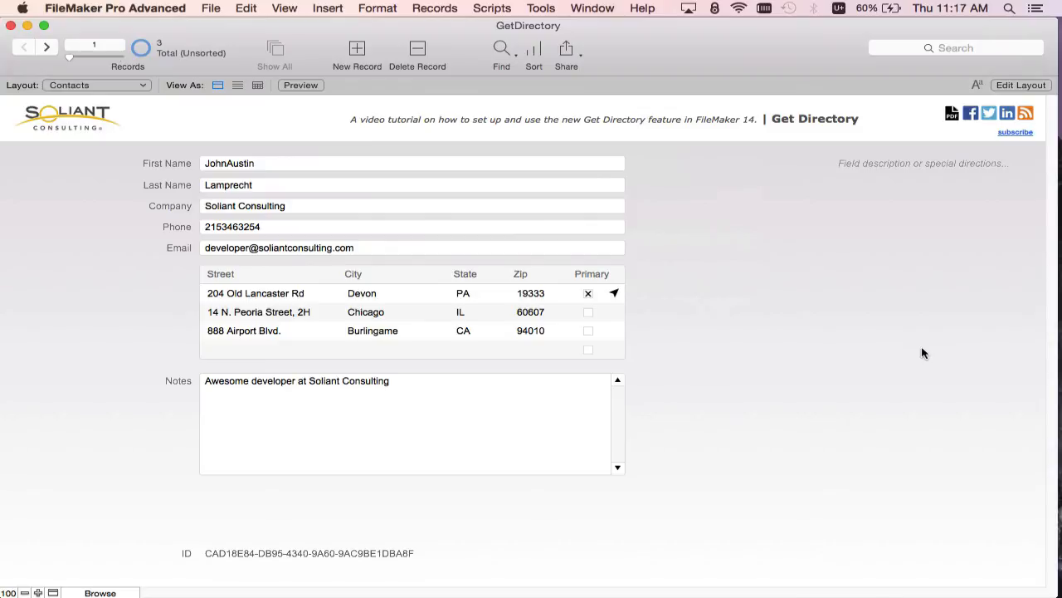